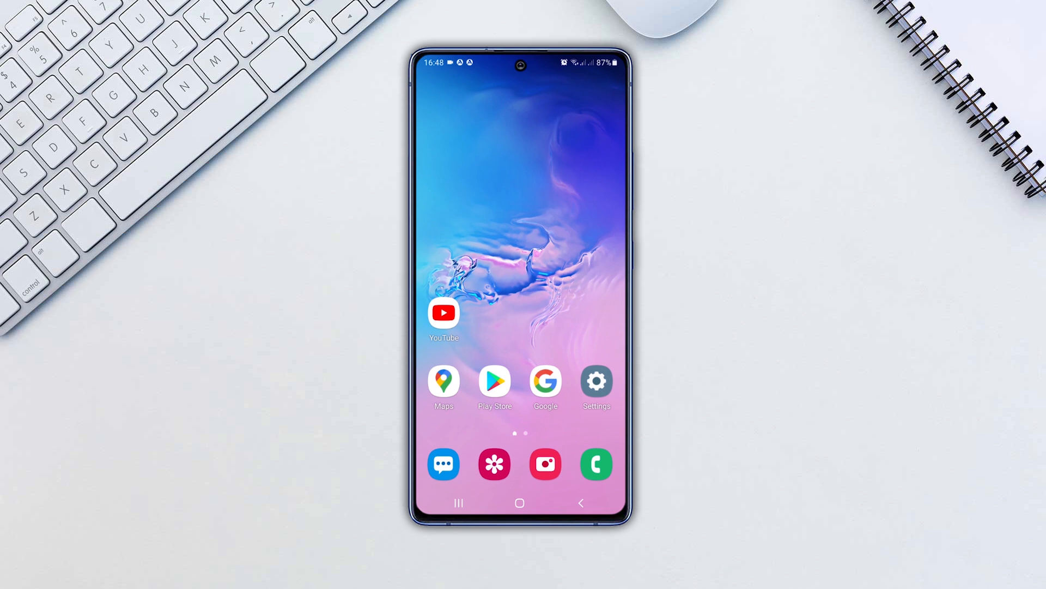
Step: Launch the Samsung Settings app from the home screen
click(595, 381)
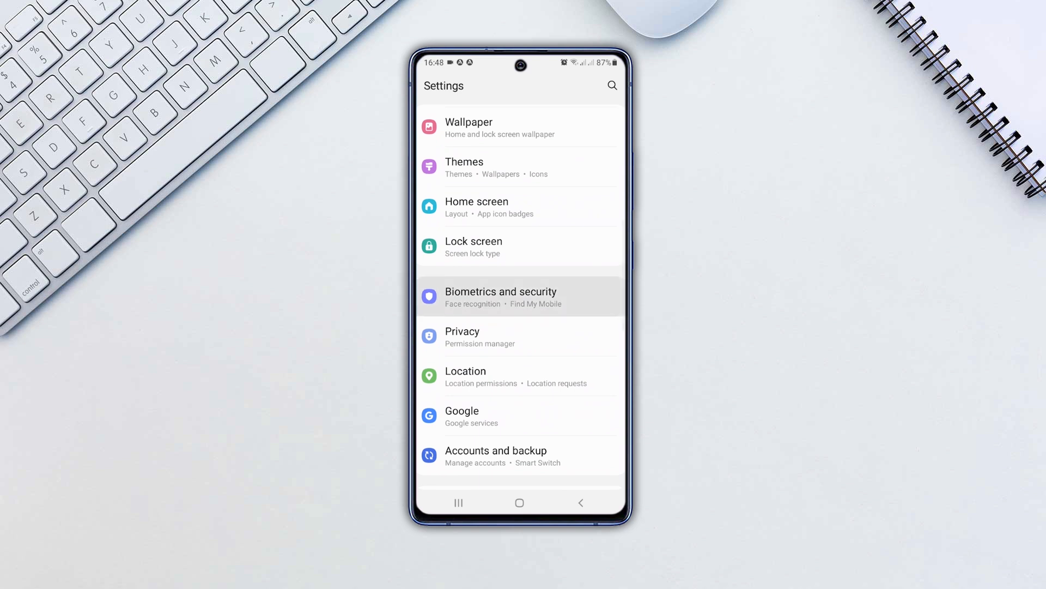
Step: Deactivate Avast Mobile Security in Device admin apps, leaving Find My Device active
click(502, 297)
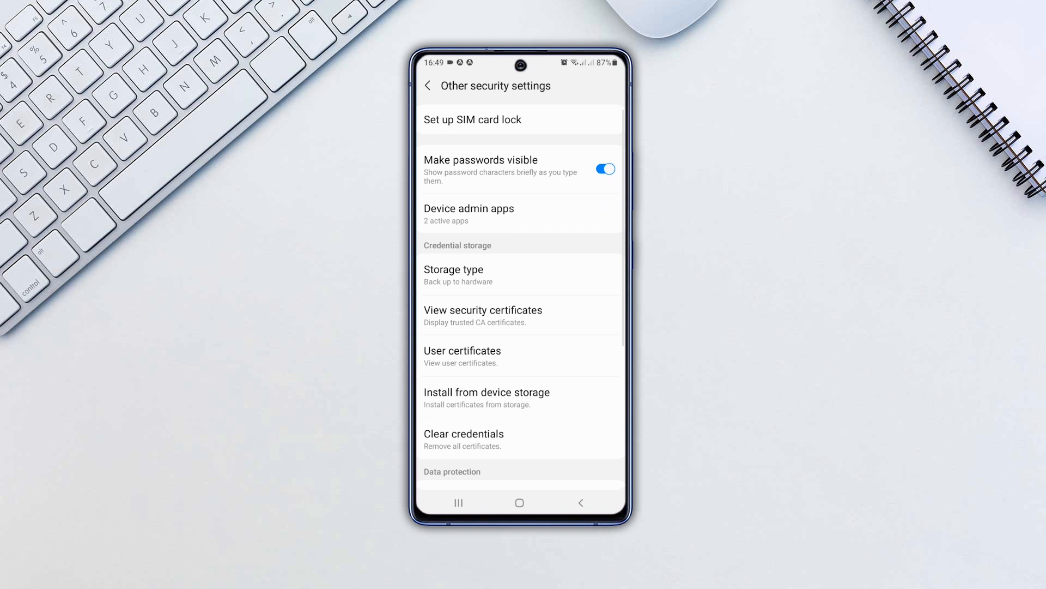
click(469, 214)
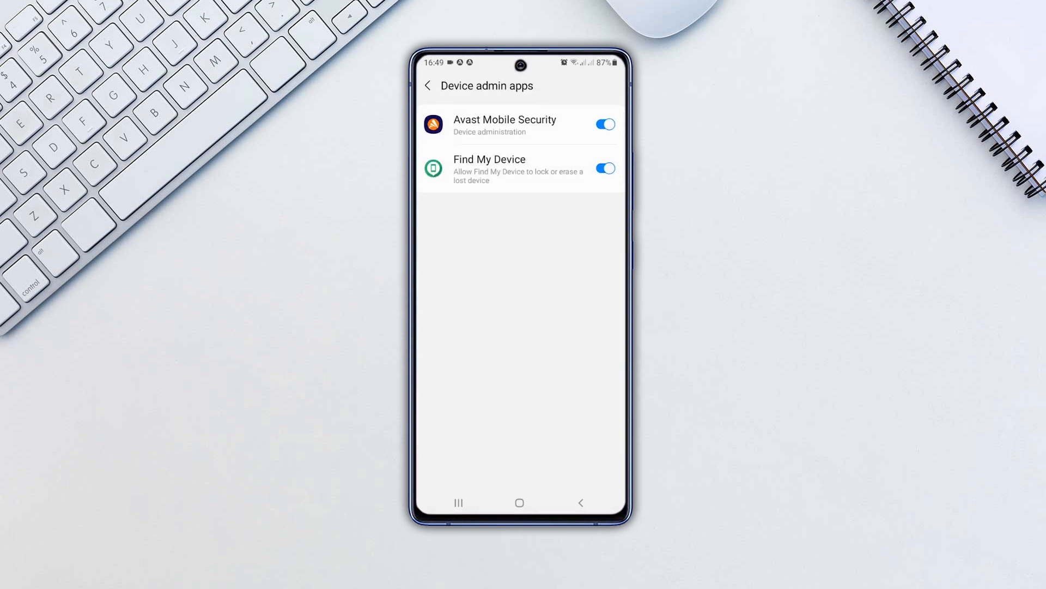
click(505, 124)
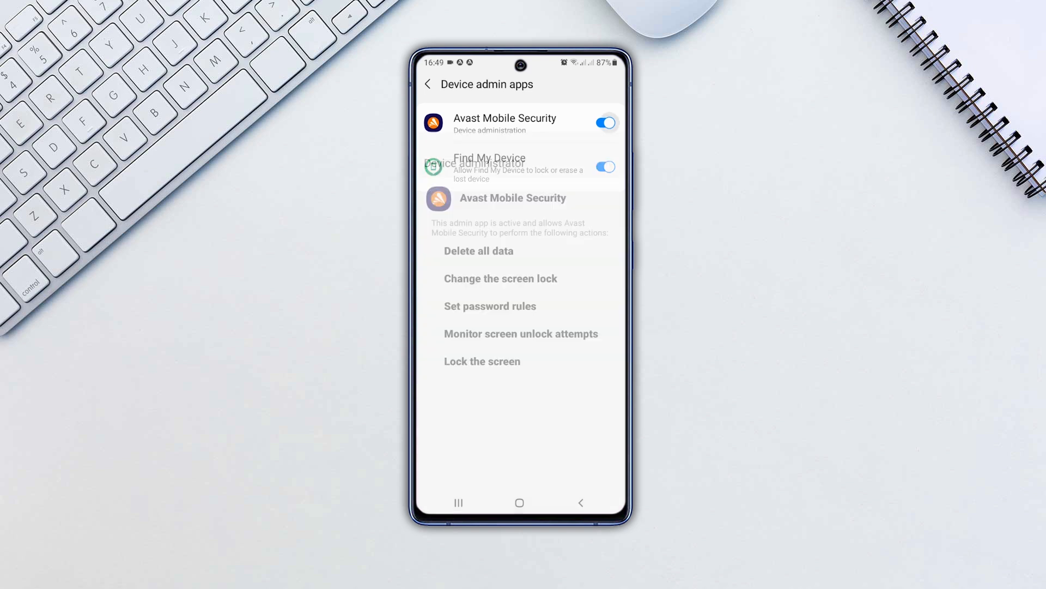
click(603, 123)
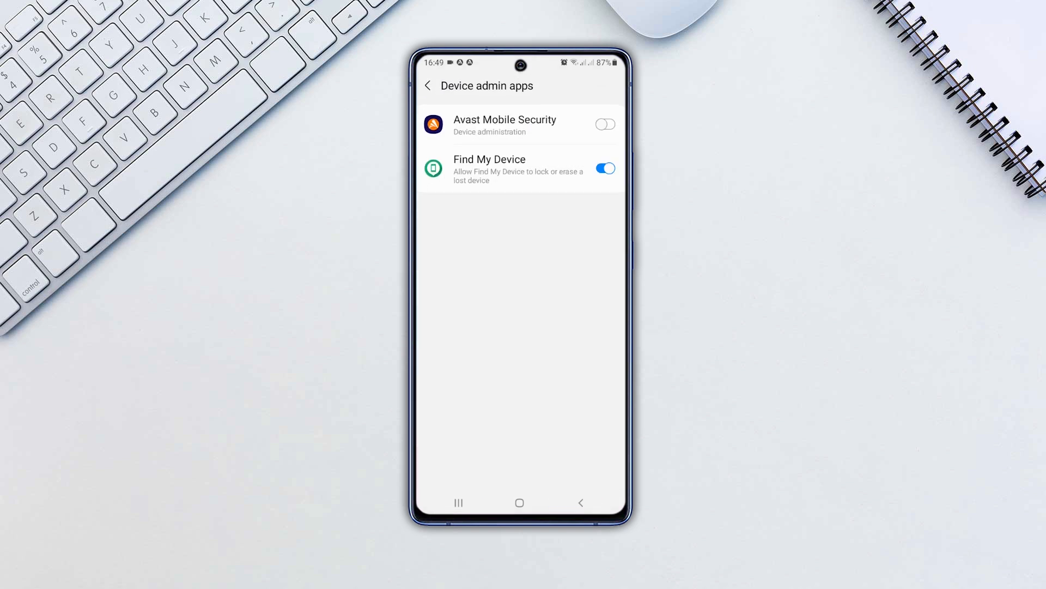
click(580, 502)
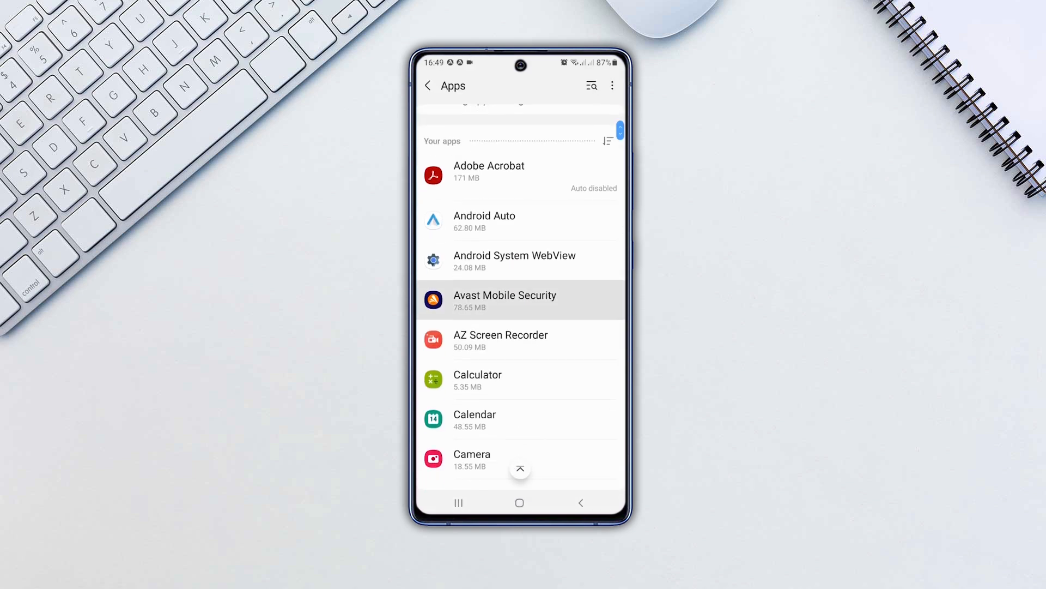
Step: Uninstall Avast Mobile Security from its App info page and confirm with OK
click(504, 300)
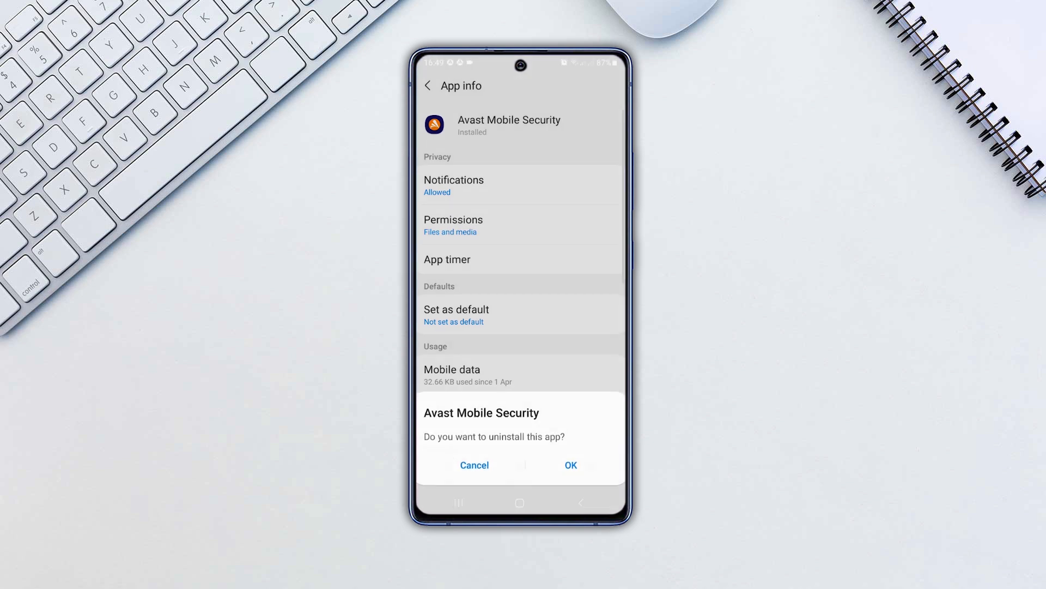
click(474, 465)
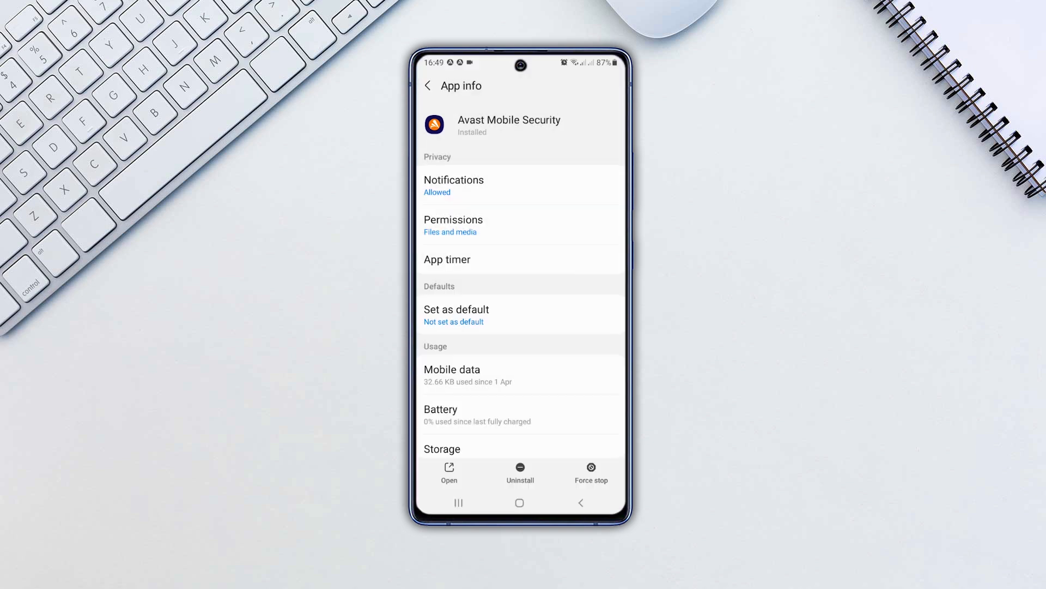
click(427, 85)
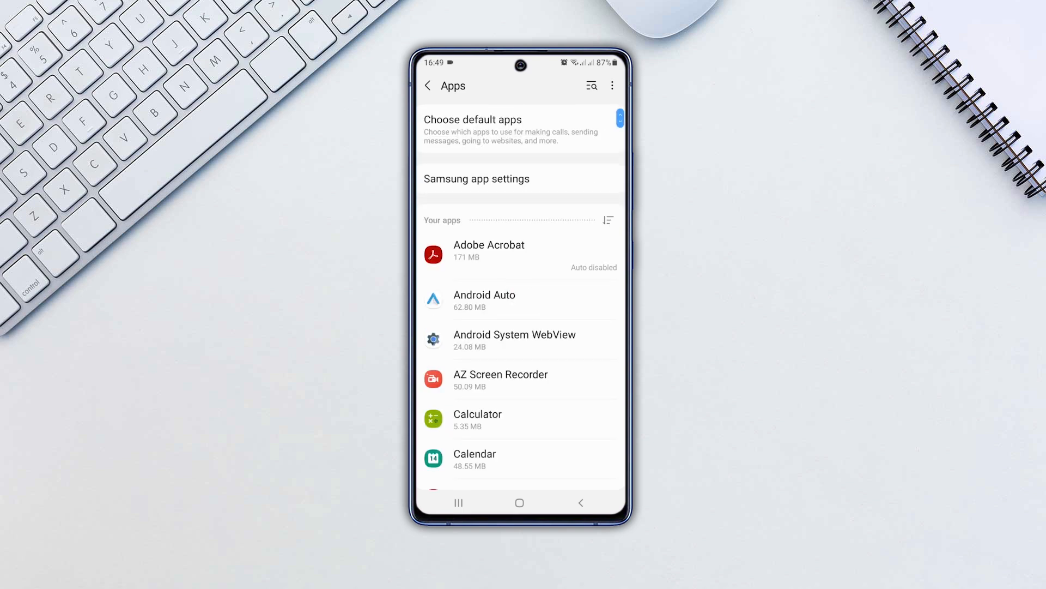
Step: Disable Android Auto from its App info page so it shows as Disabled
scroll(up, 3)
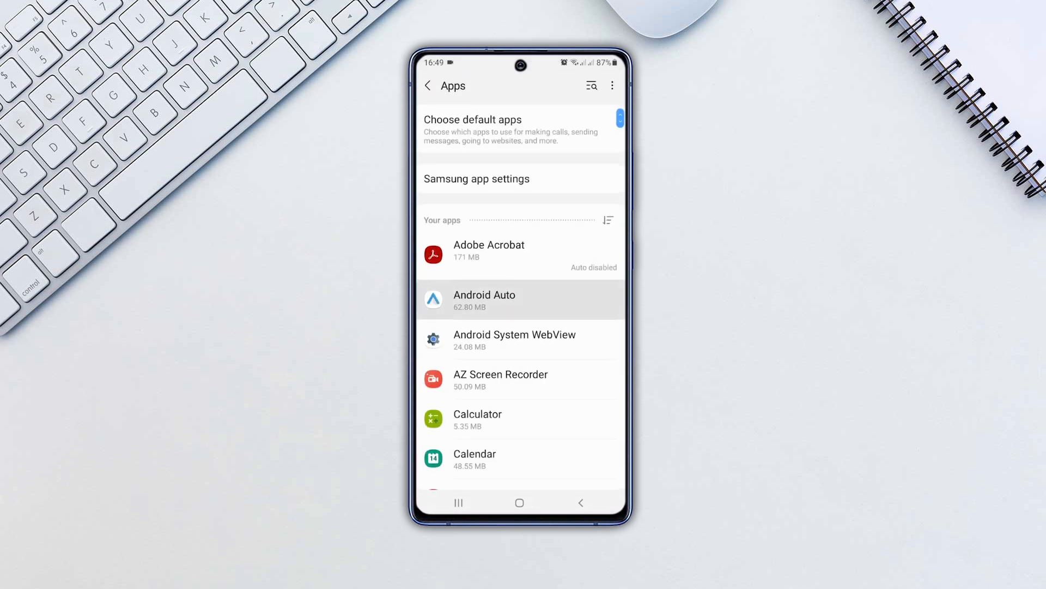
click(520, 301)
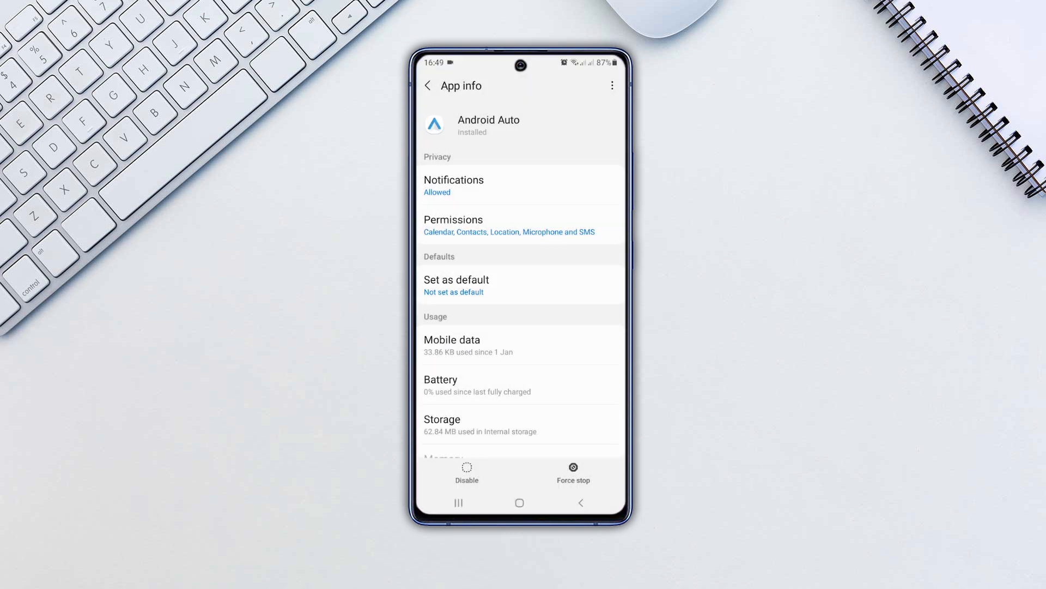
click(467, 472)
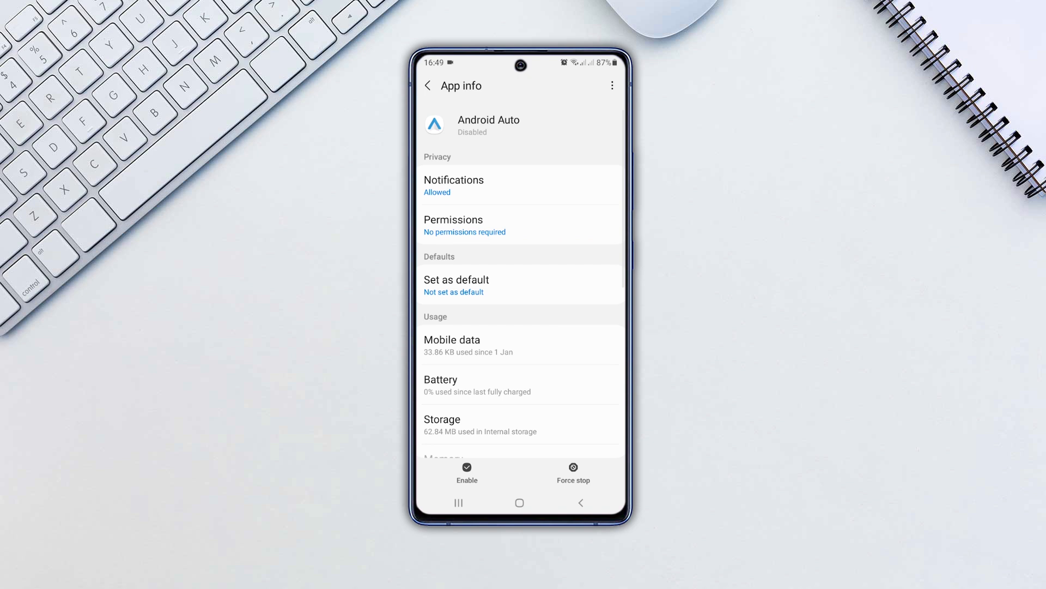